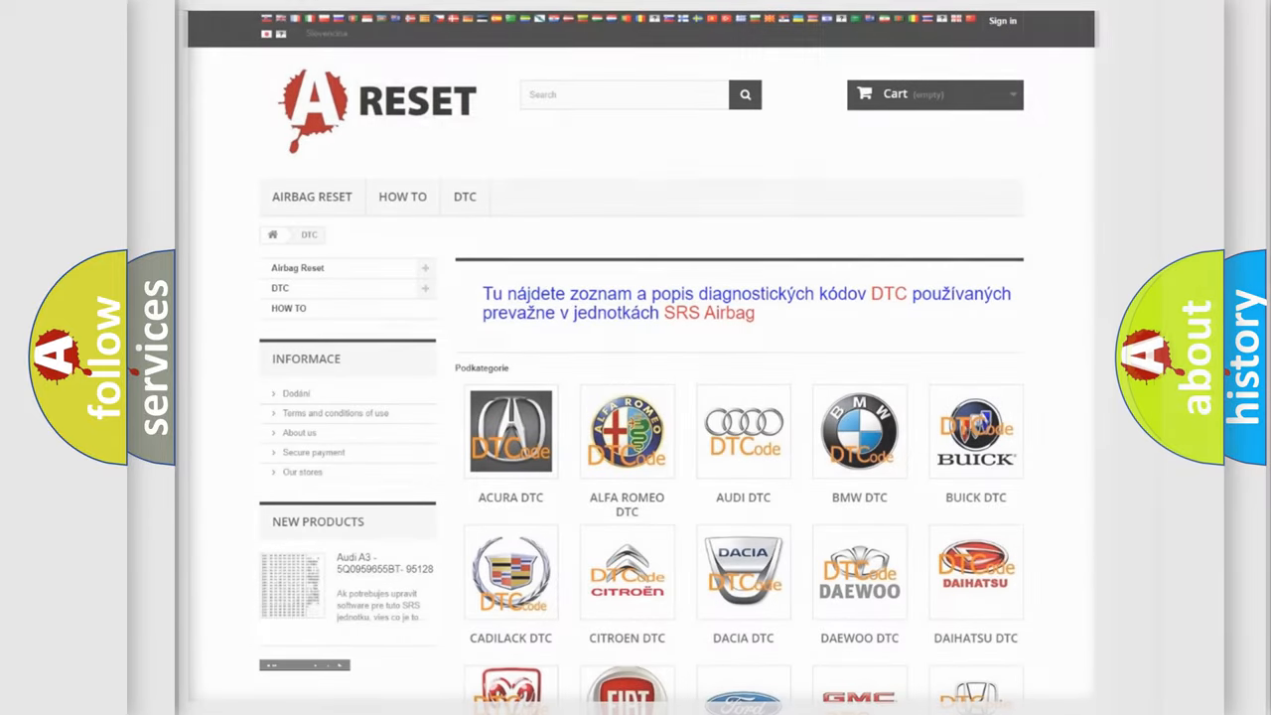
scroll("down", 3)
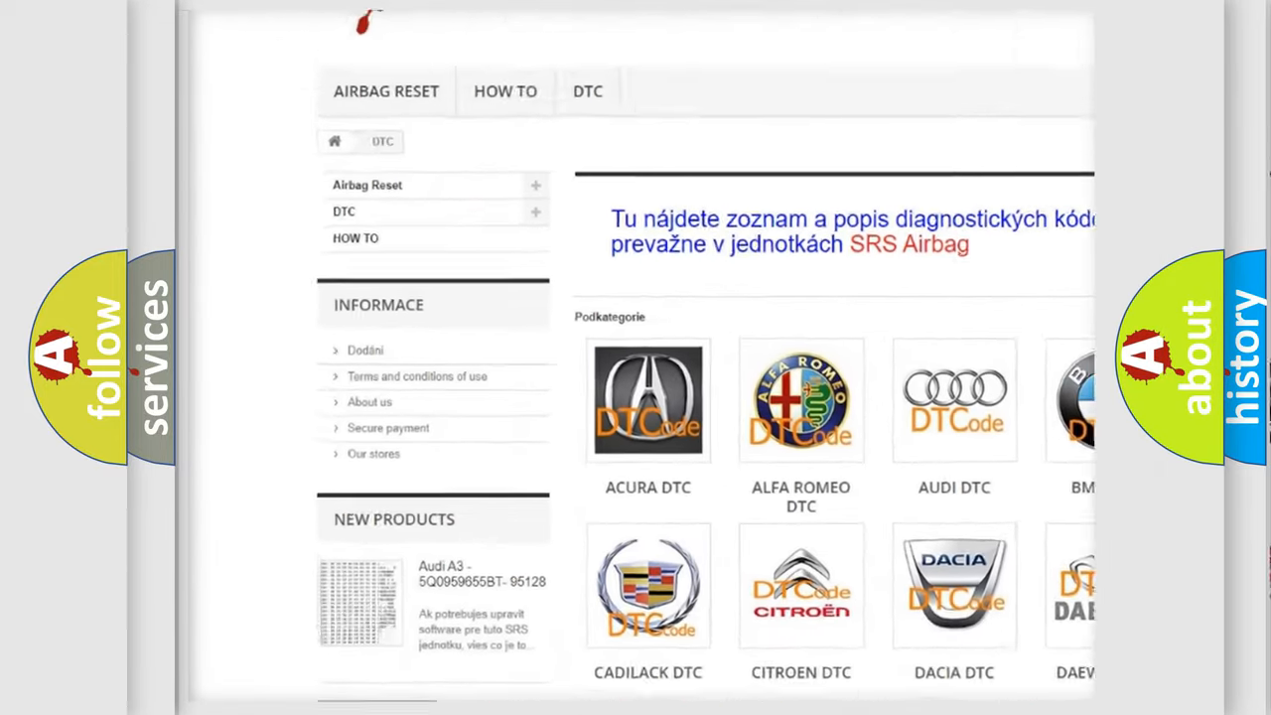
scroll("down", 3)
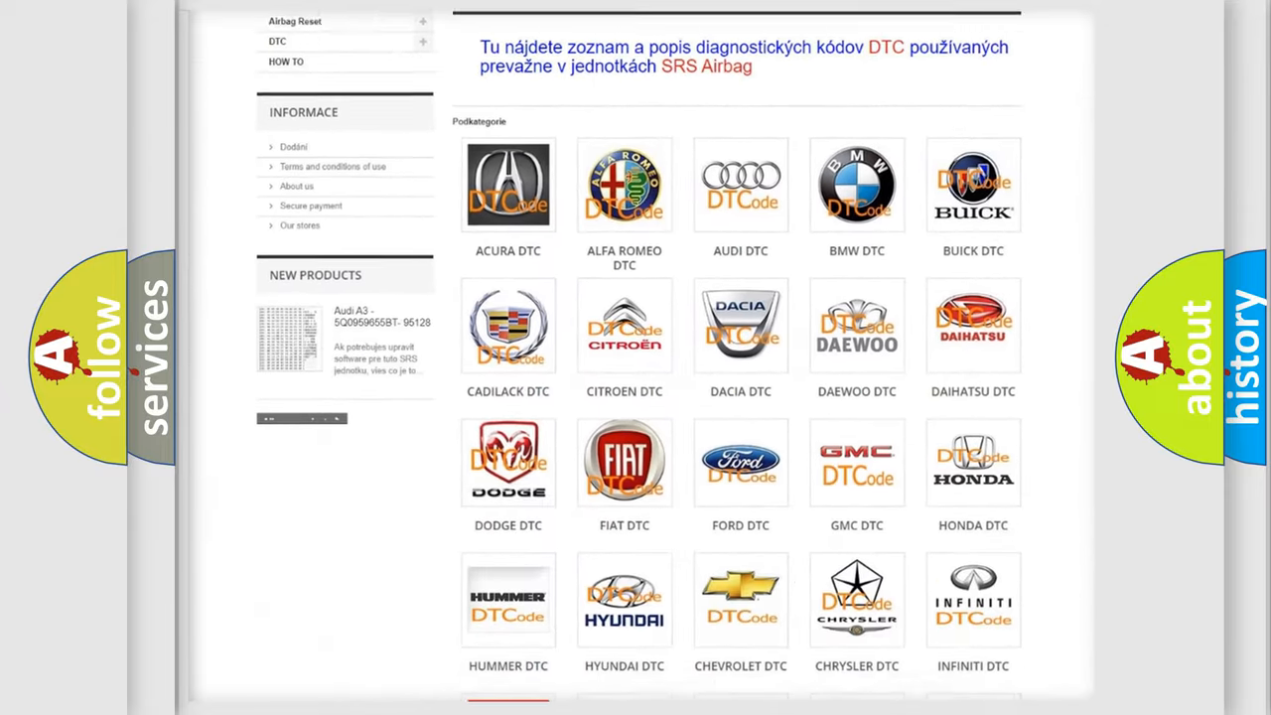
scroll("down", 3)
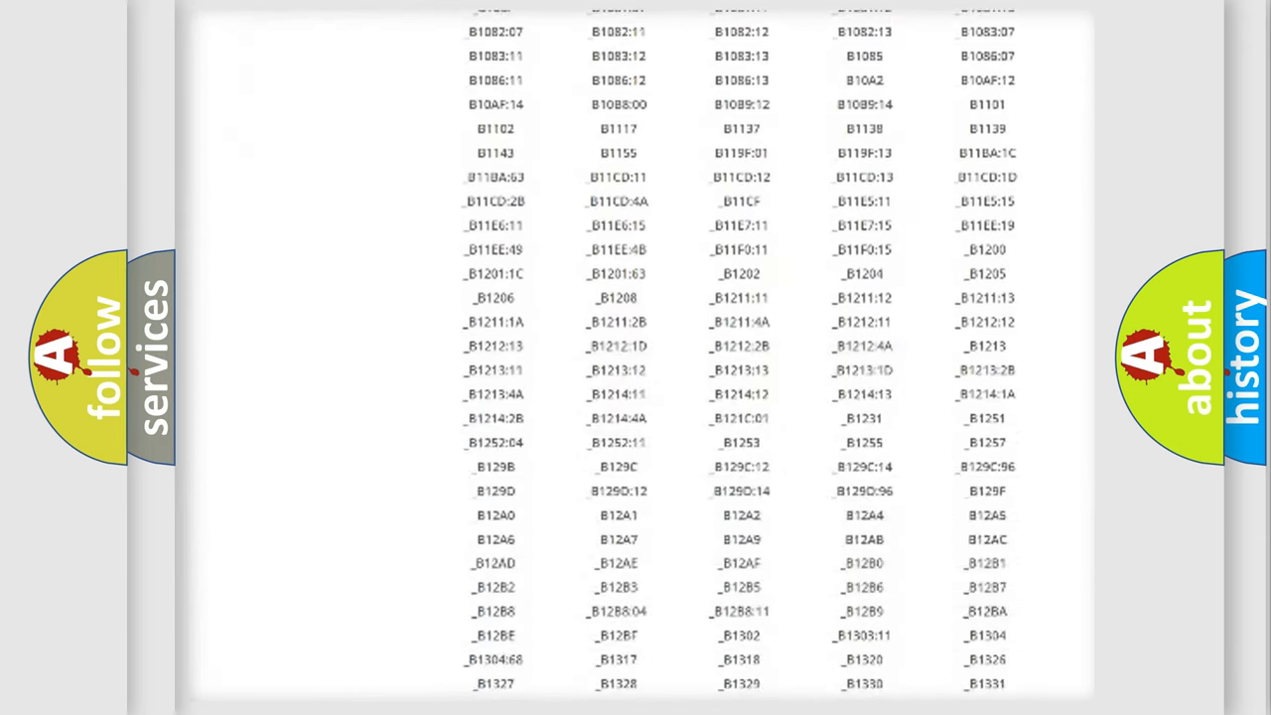
scroll("down", 3)
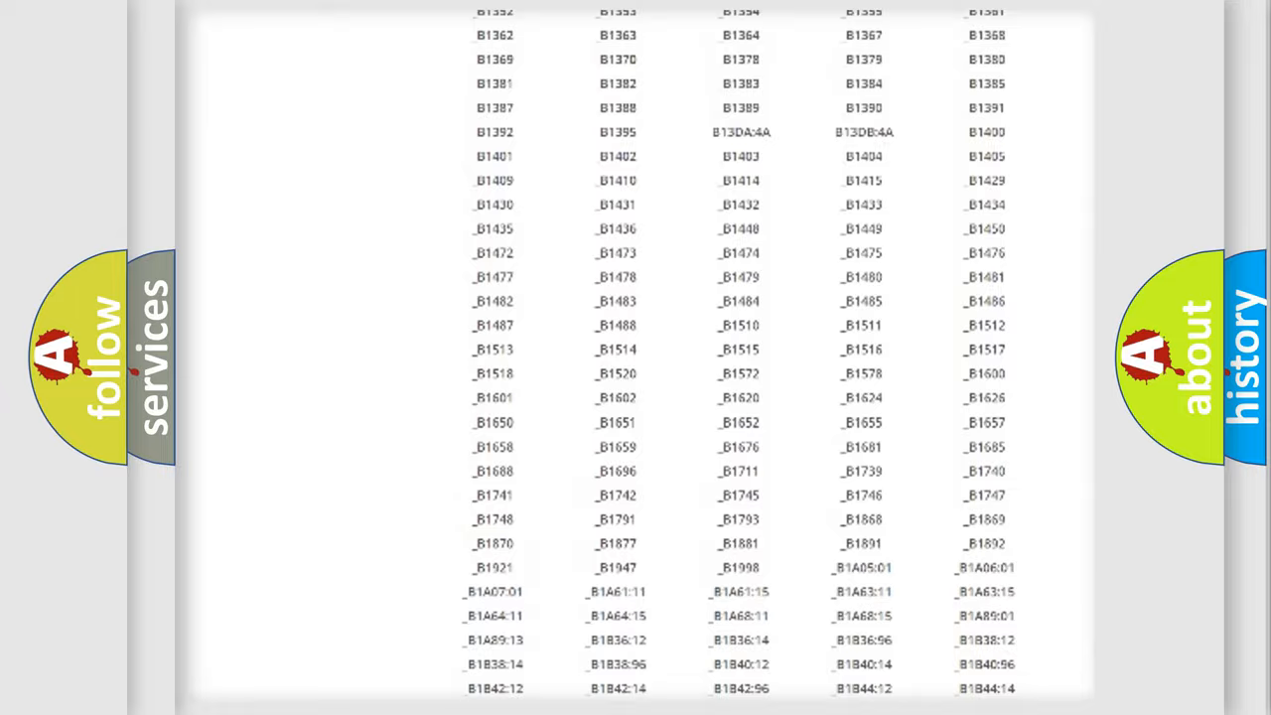
scroll("up", 3)
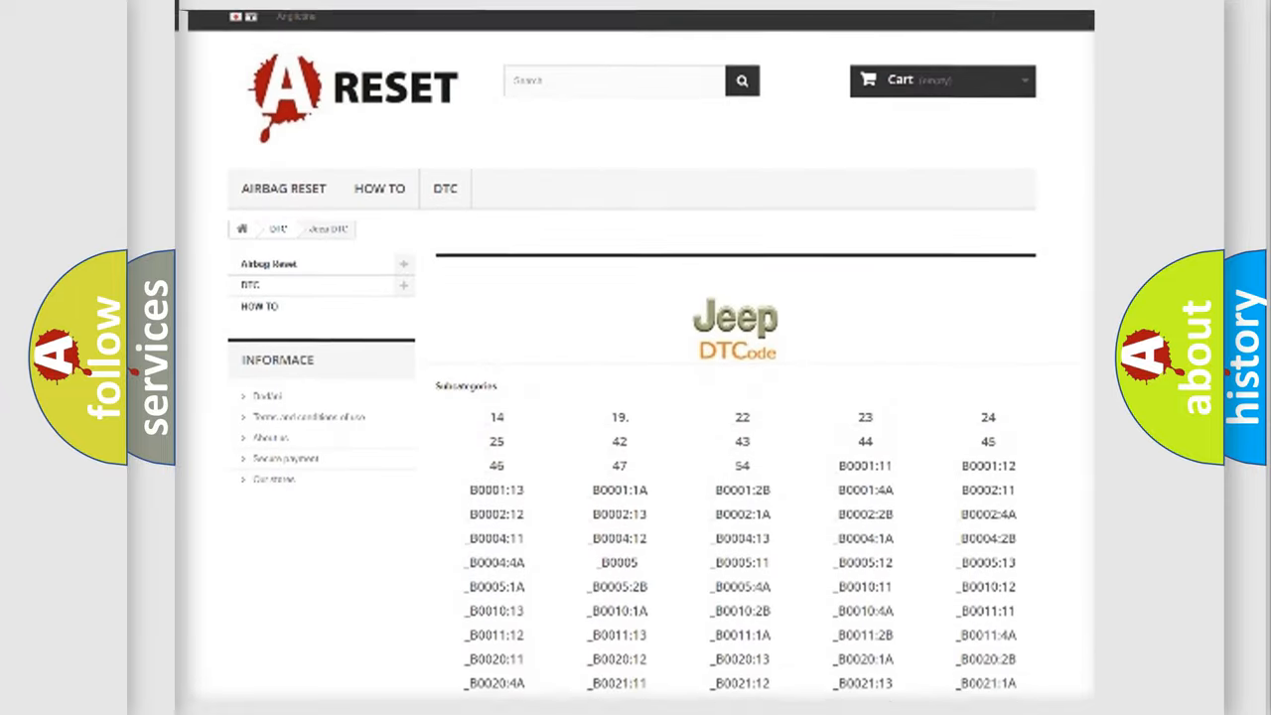